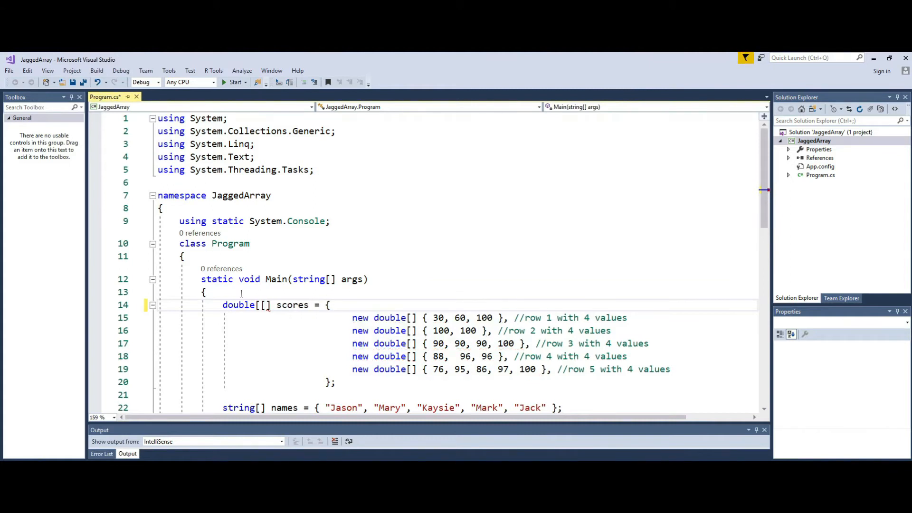
# Step: Declare scores as double[][] and fix the row comments to 3, 2, 4, 3 and 5 values
pyautogui.write(',')
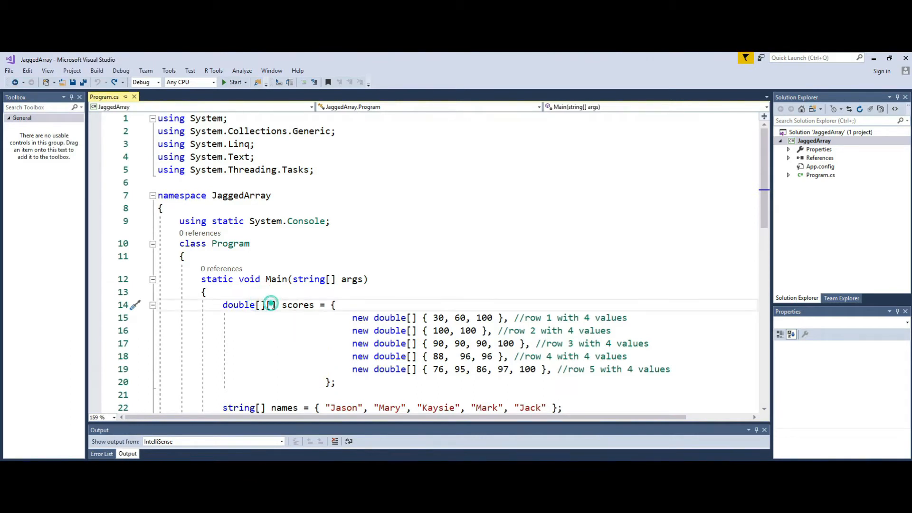
pyautogui.write('[]')
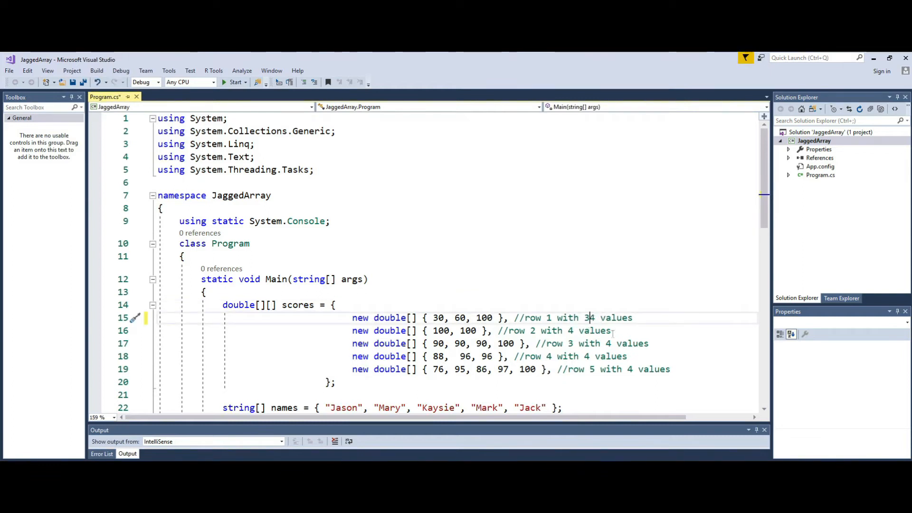
pyautogui.press('backspace')
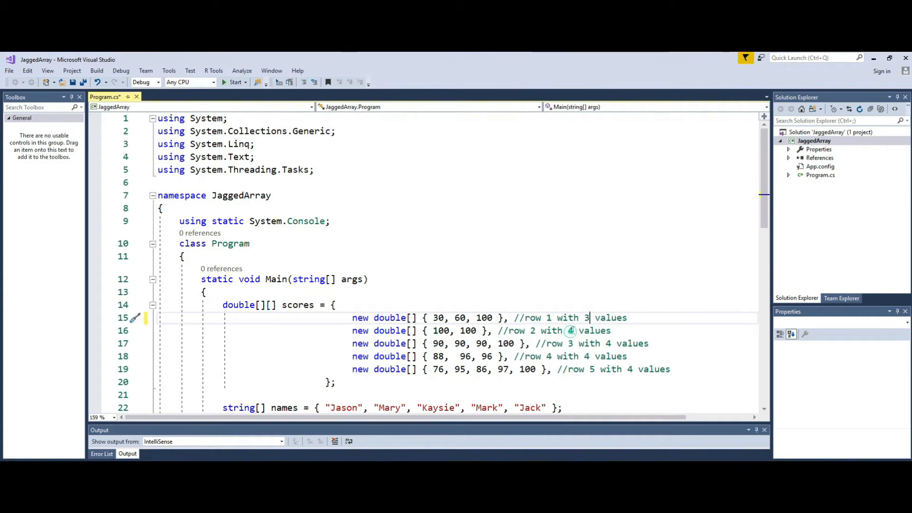
pyautogui.write('2')
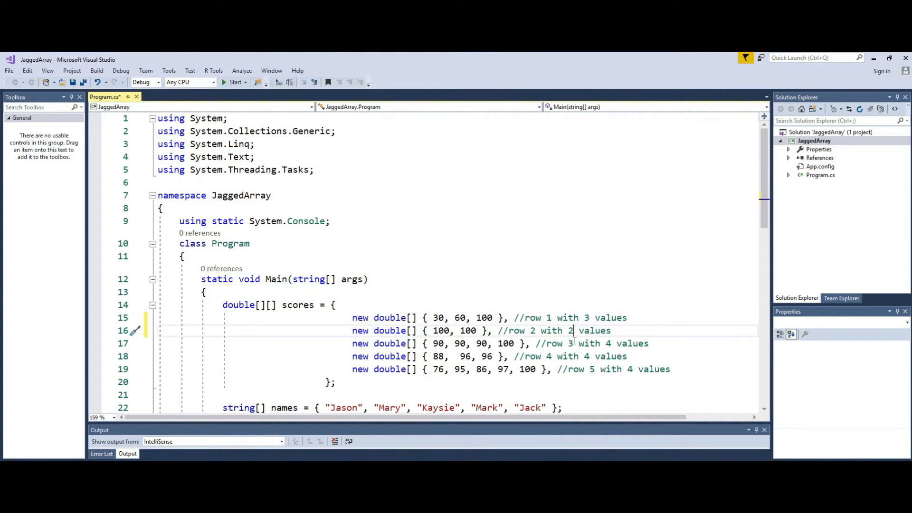
pyautogui.moveTo(591, 357)
pyautogui.write('5')
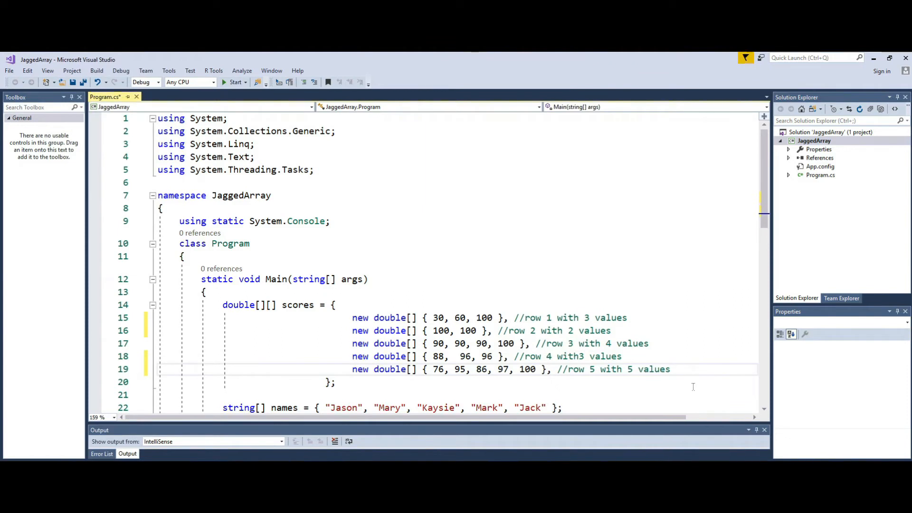
pyautogui.click(632, 369)
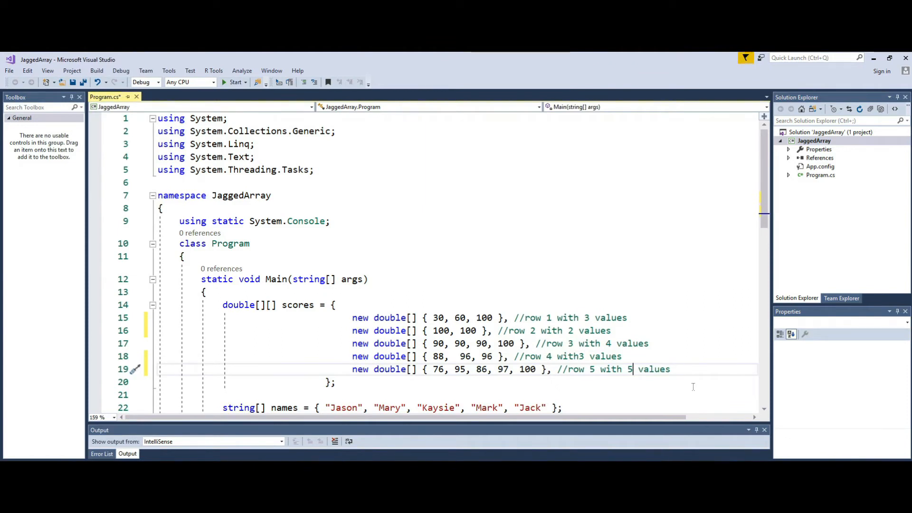
pyautogui.click(580, 356)
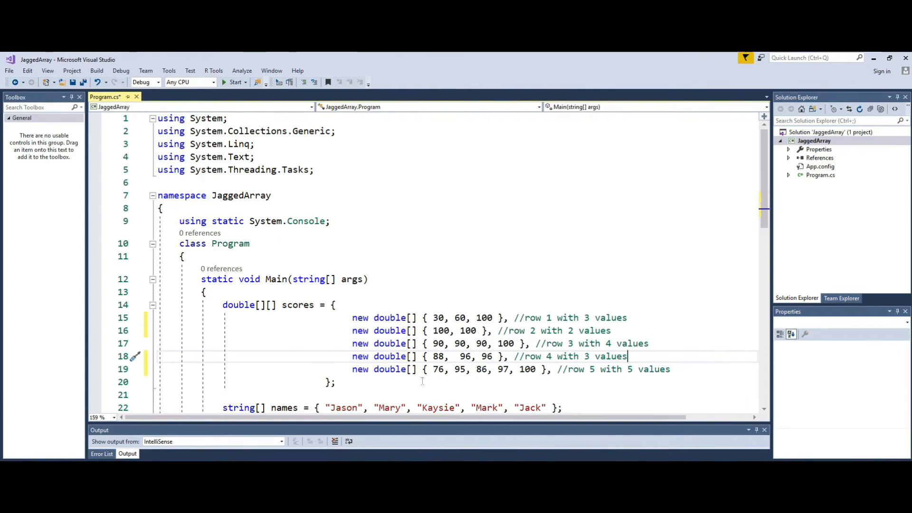
pyautogui.scroll(-3)
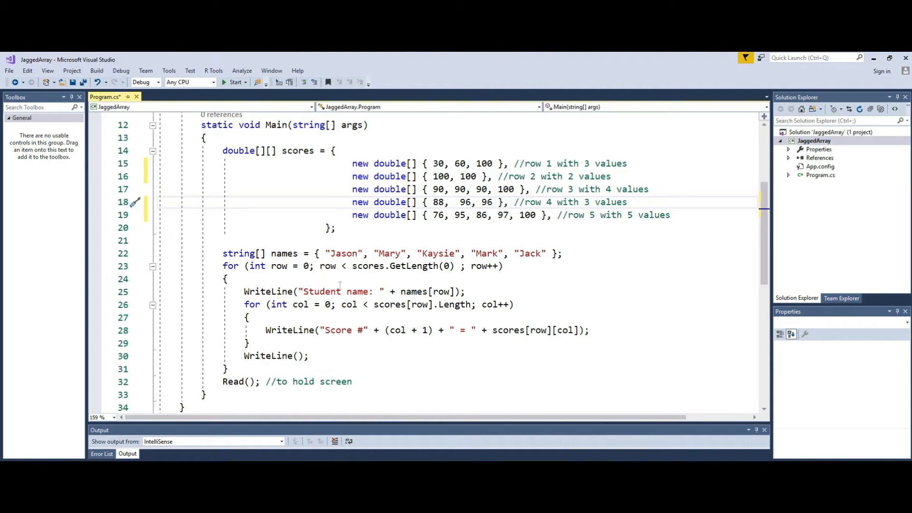
pyautogui.click(455, 265)
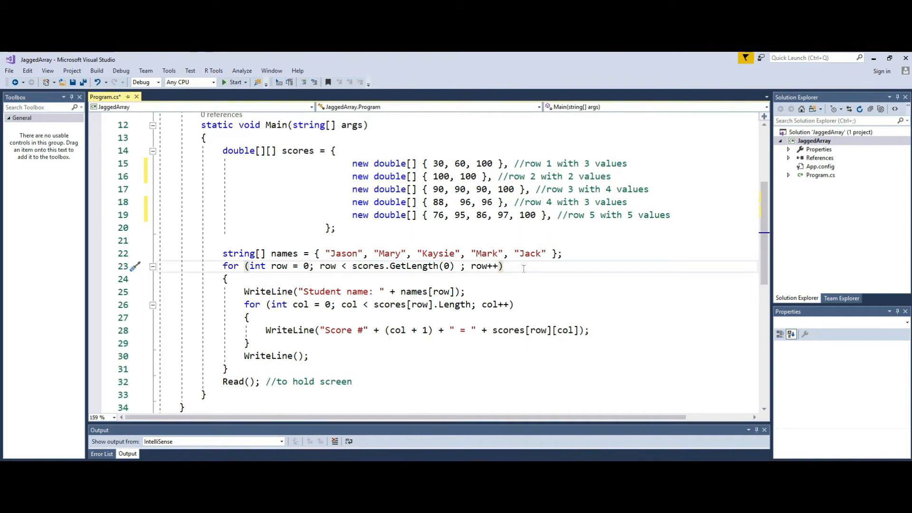
pyautogui.moveTo(257, 266)
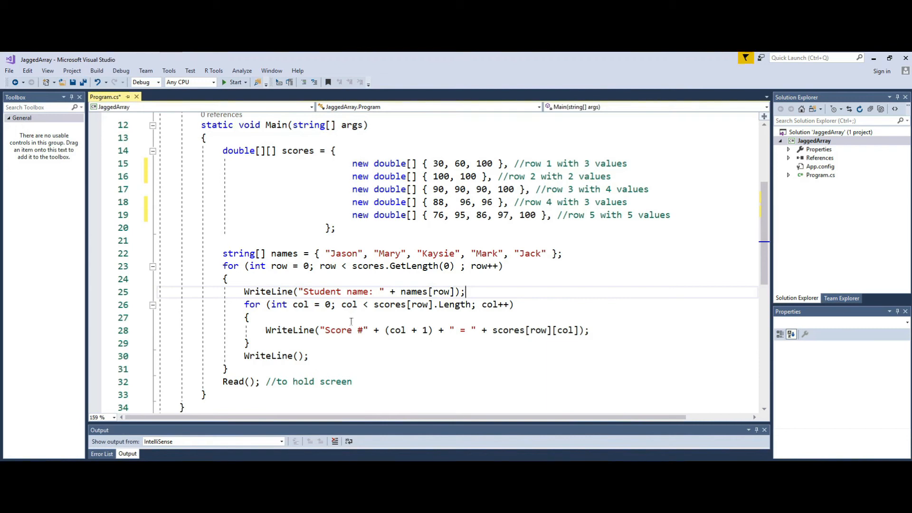
pyautogui.moveTo(465, 313)
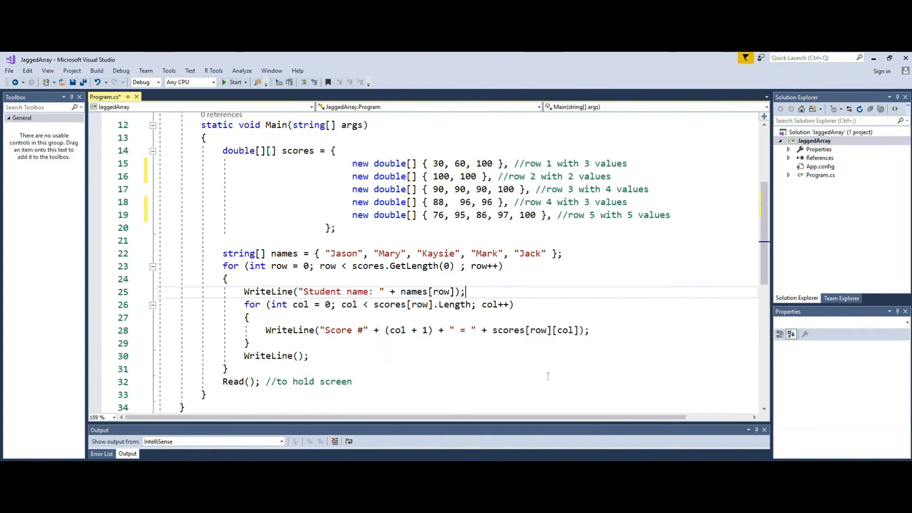
pyautogui.moveTo(528, 339)
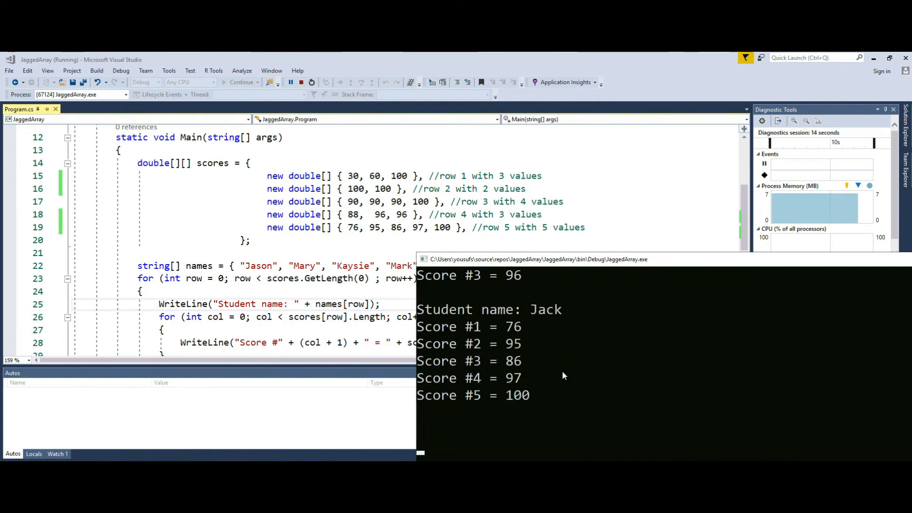
# Step: Close the JaggedArray console window after it prints Jack's five scores
pyautogui.click(311, 81)
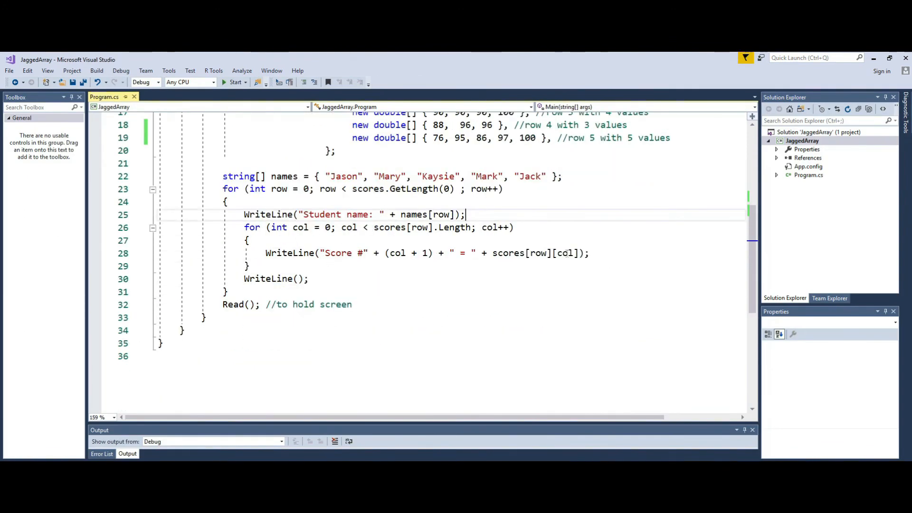